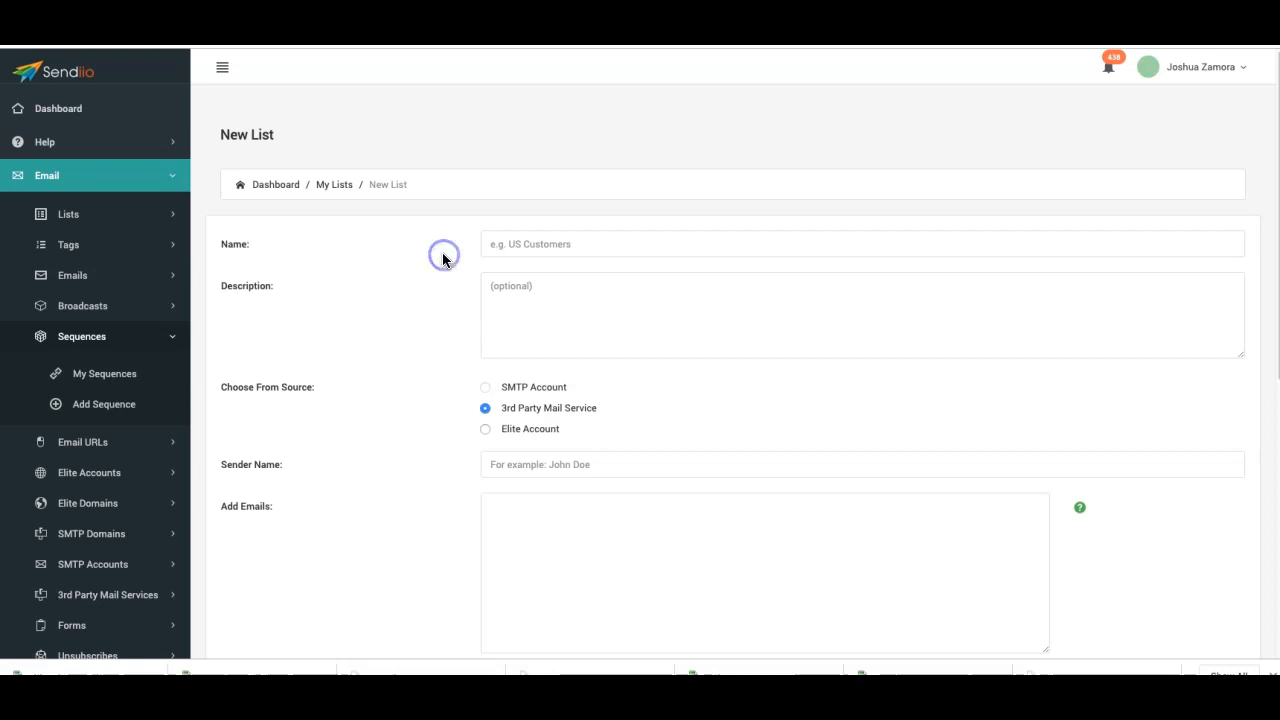
# Set List Opt-In Mode to Double and Double Opt-In Mode to Form Subscriptions Only.
pyautogui.scroll(-3)
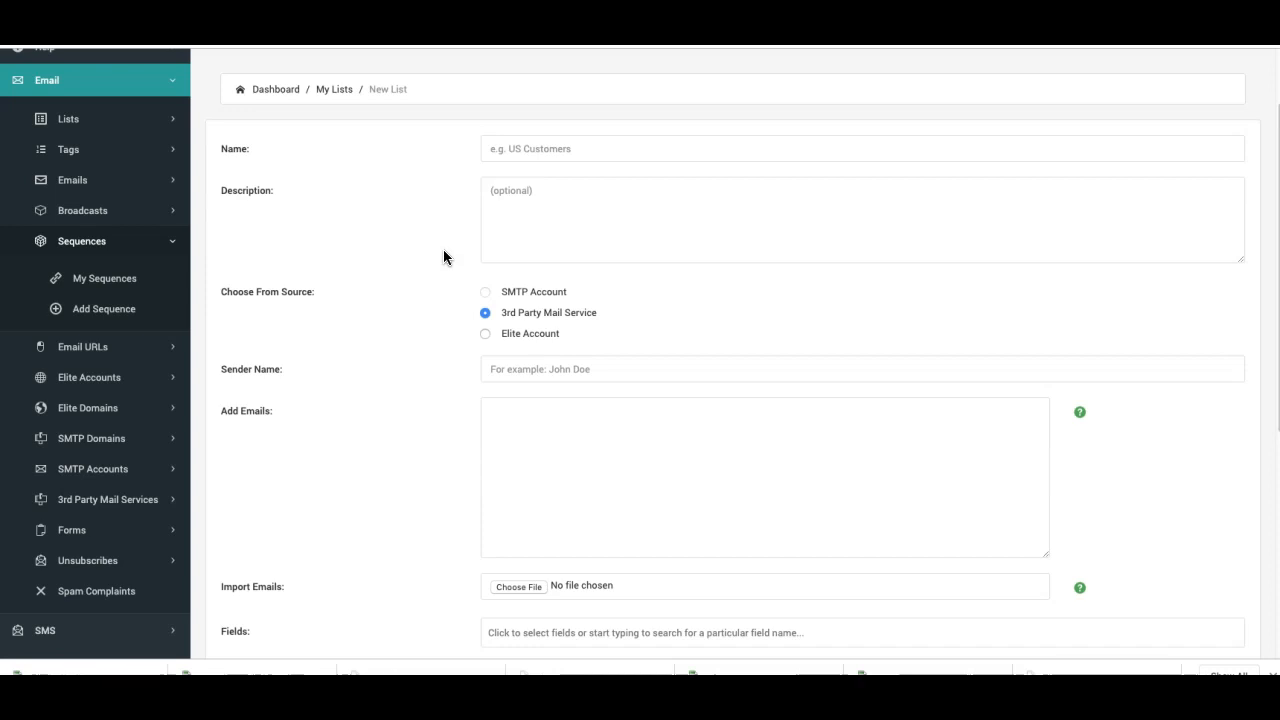
pyautogui.scroll(-3)
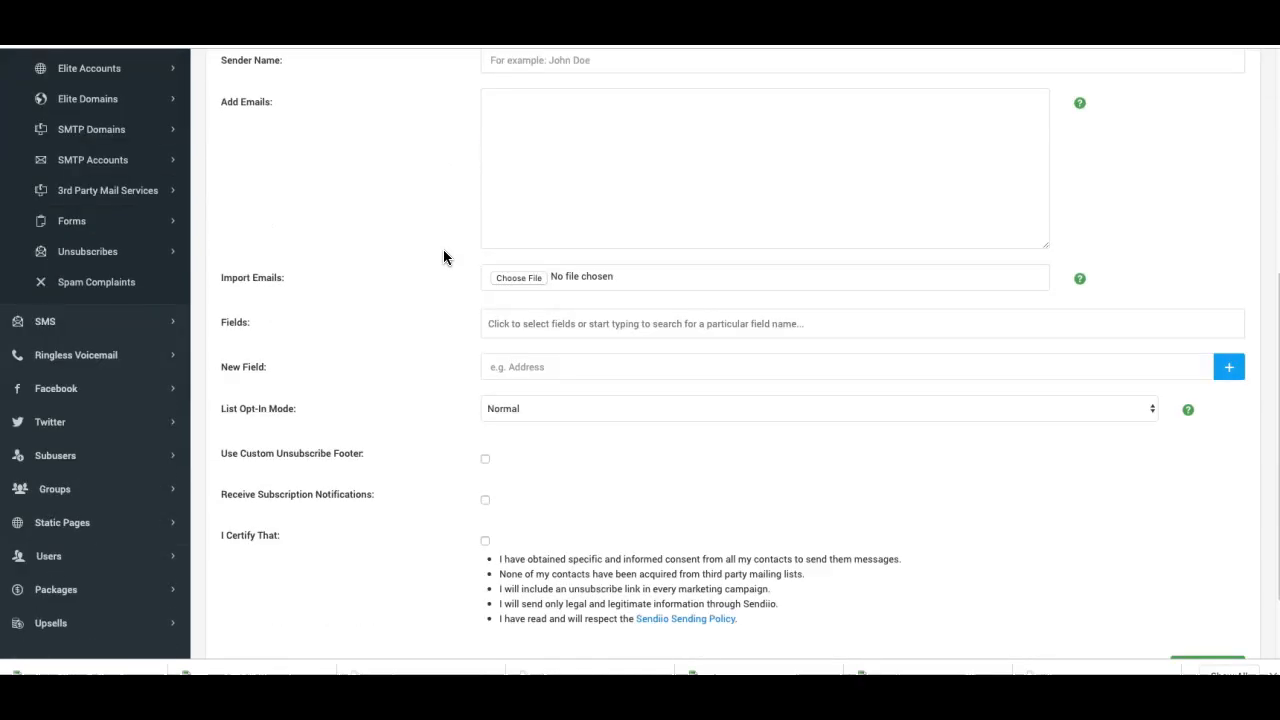
pyautogui.scroll(3)
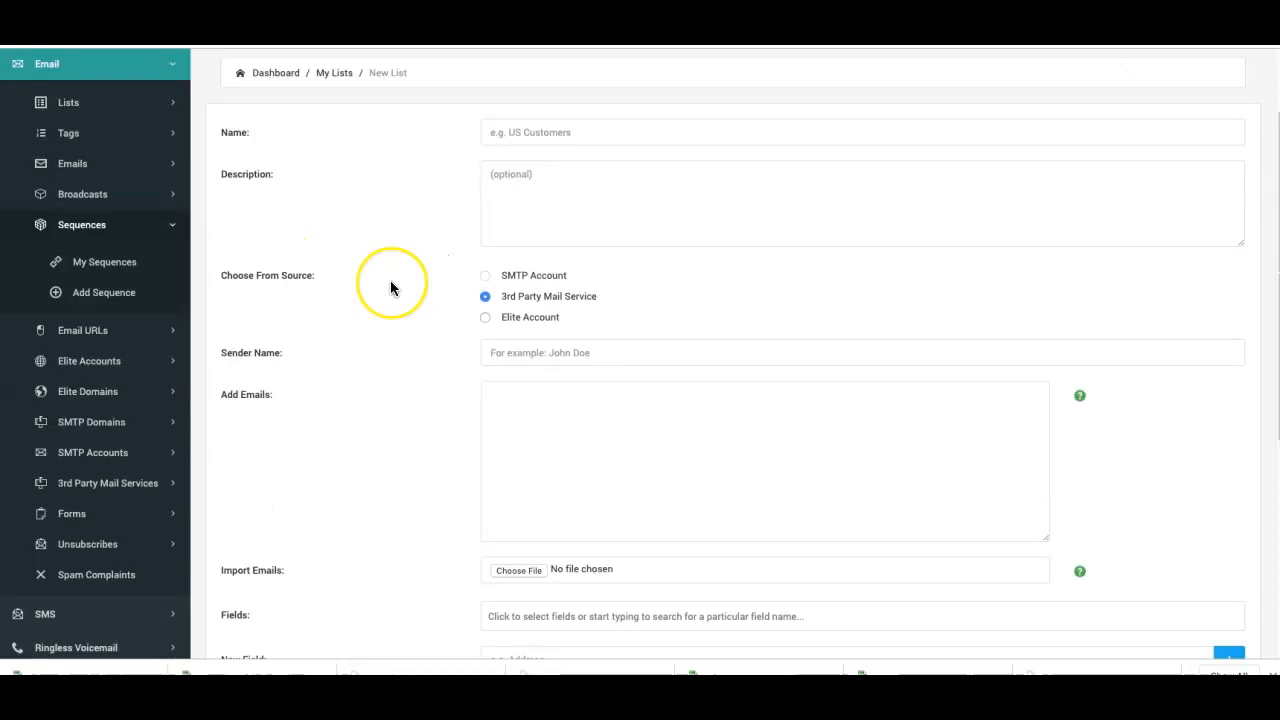
pyautogui.scroll(-3)
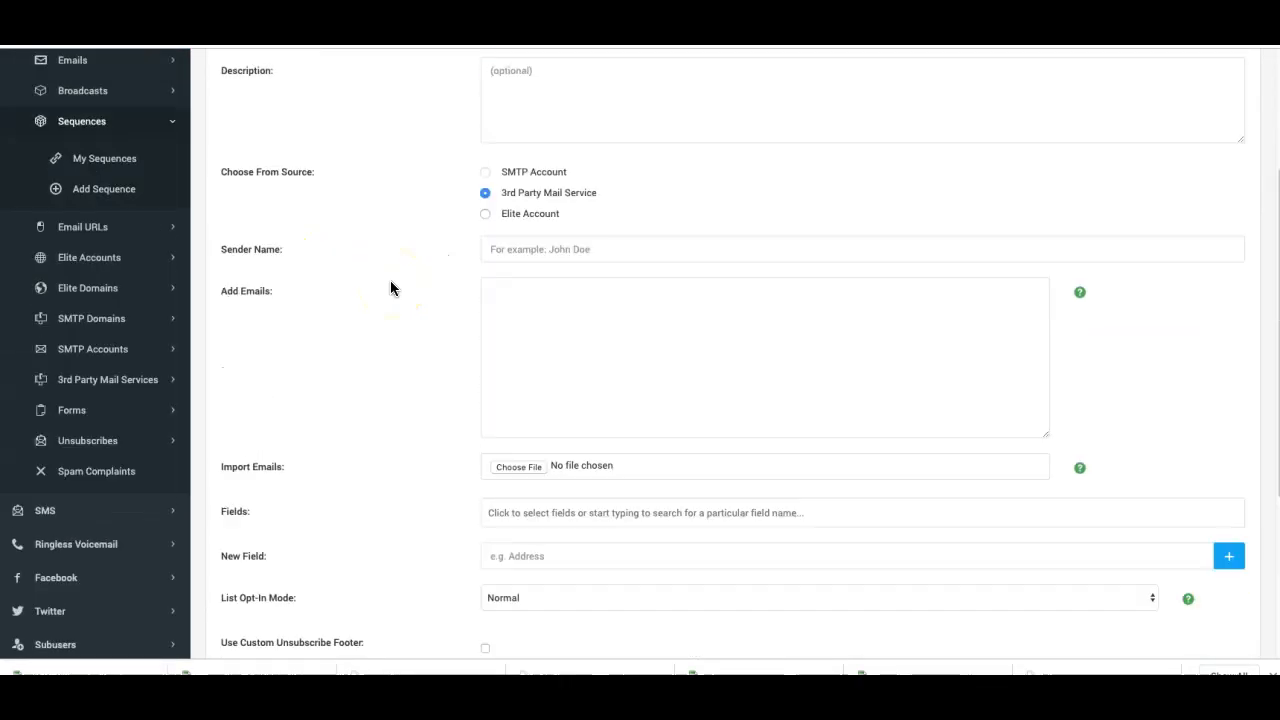
pyautogui.scroll(-3)
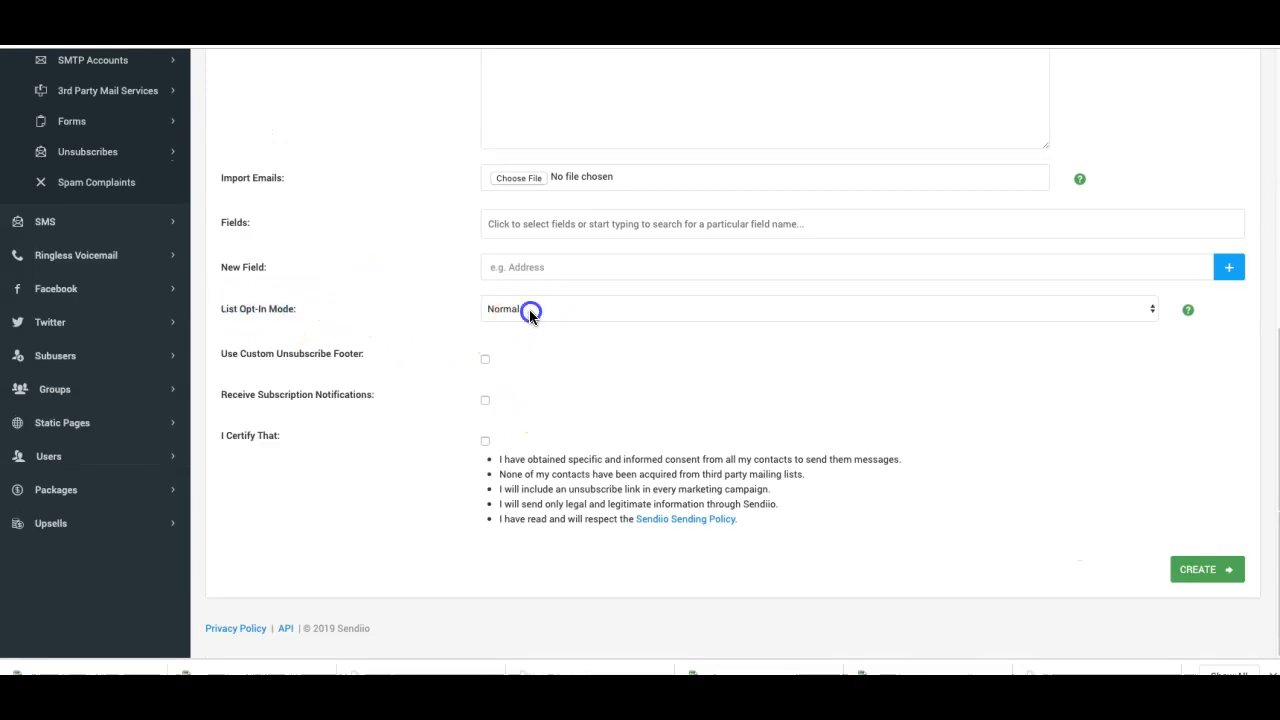
pyautogui.click(818, 308)
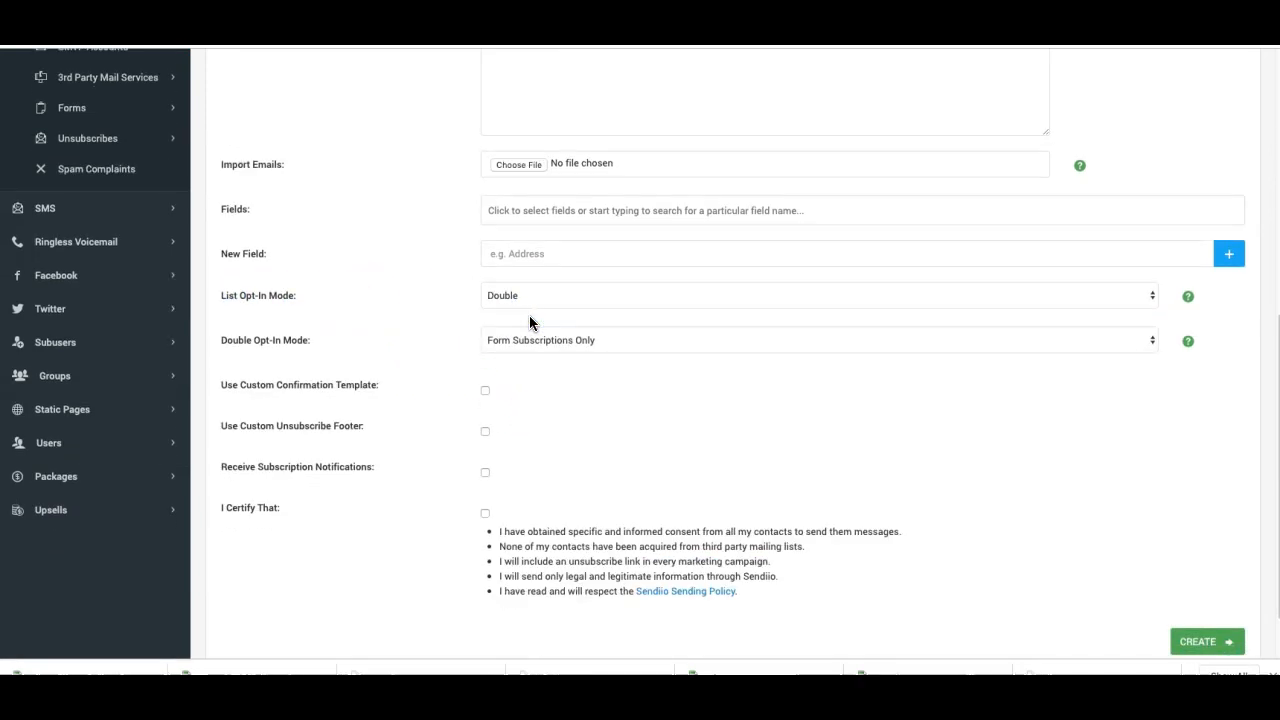
pyautogui.click(816, 340)
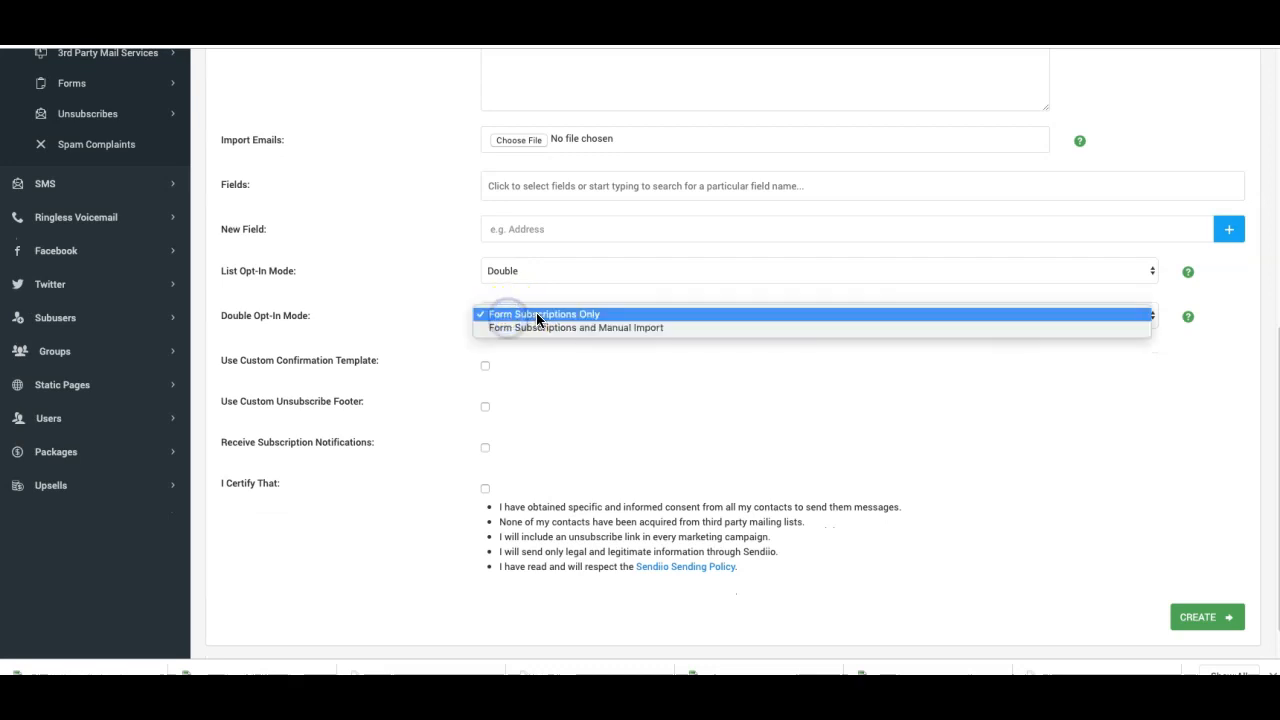
pyautogui.moveTo(570, 328)
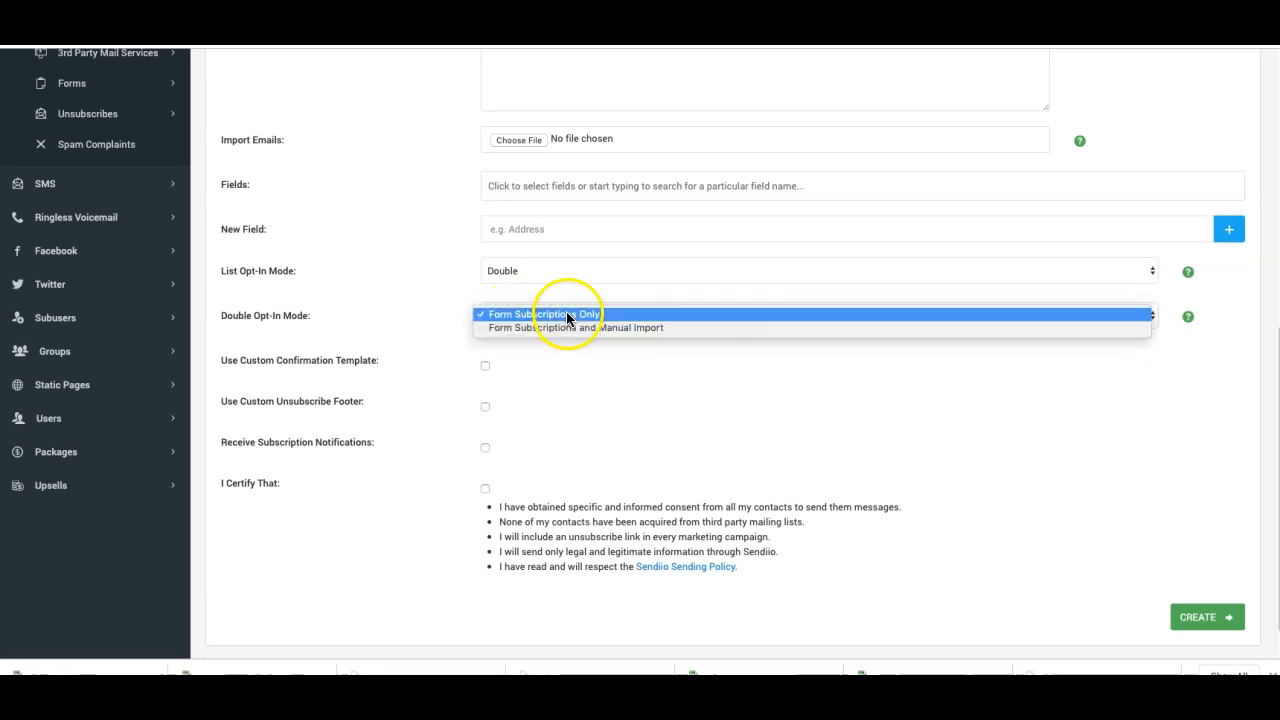
pyautogui.moveTo(576, 328)
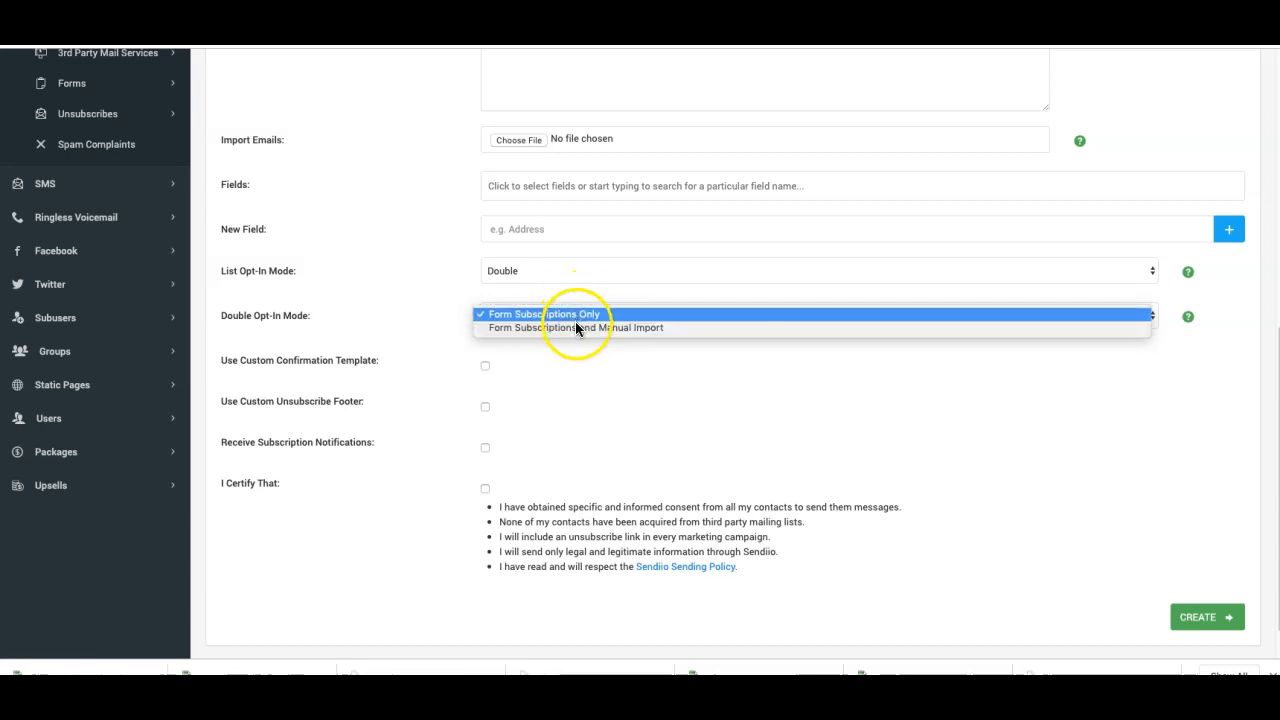
pyautogui.click(544, 314)
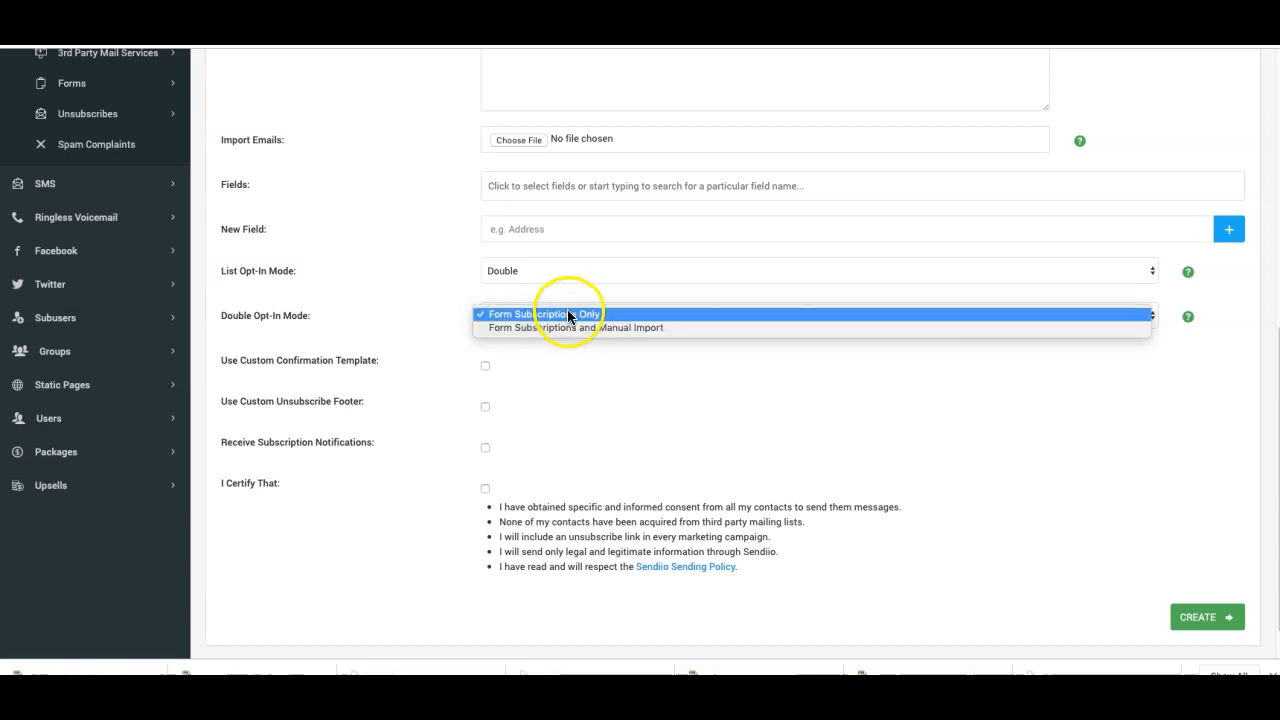
pyautogui.moveTo(578, 328)
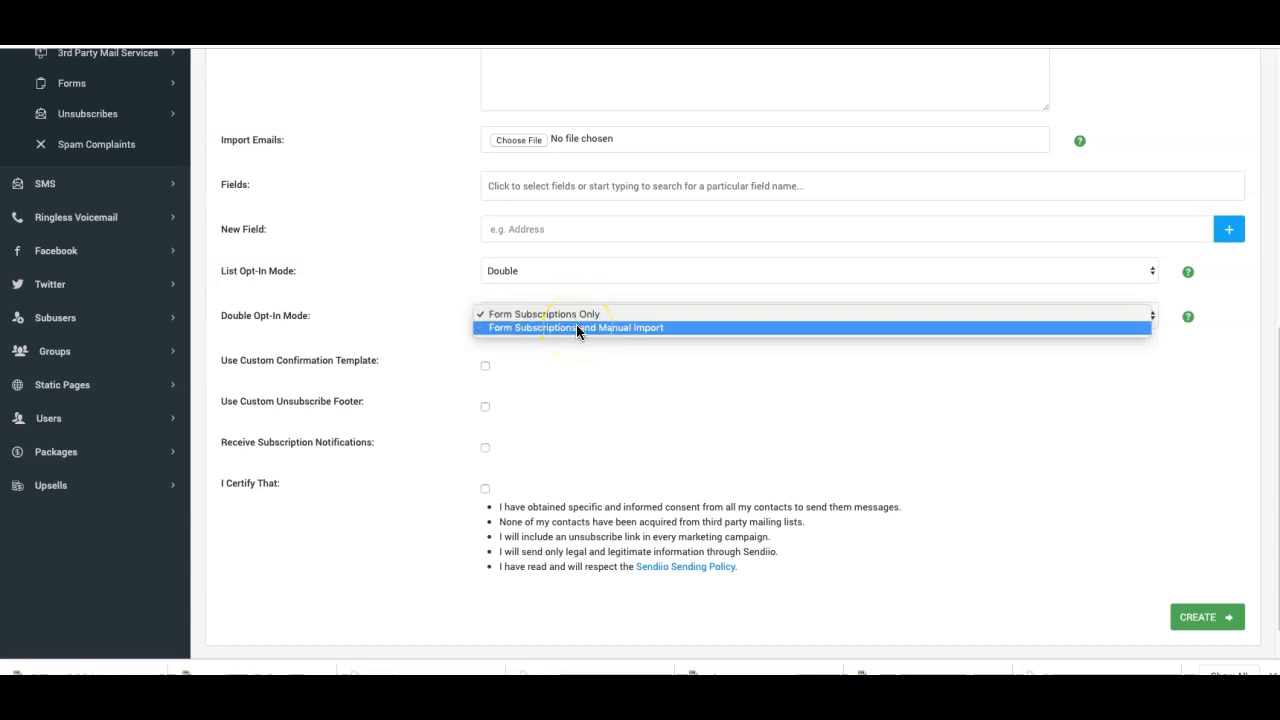
pyautogui.moveTo(596, 318)
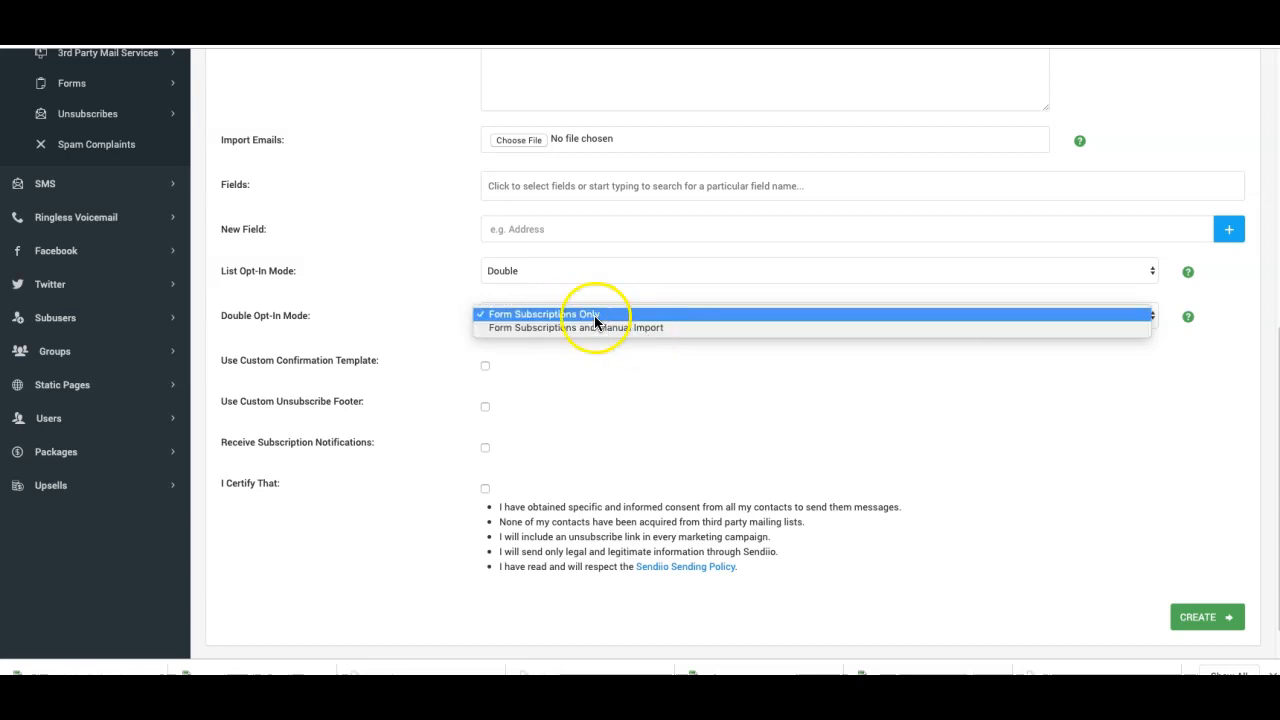
pyautogui.click(544, 314)
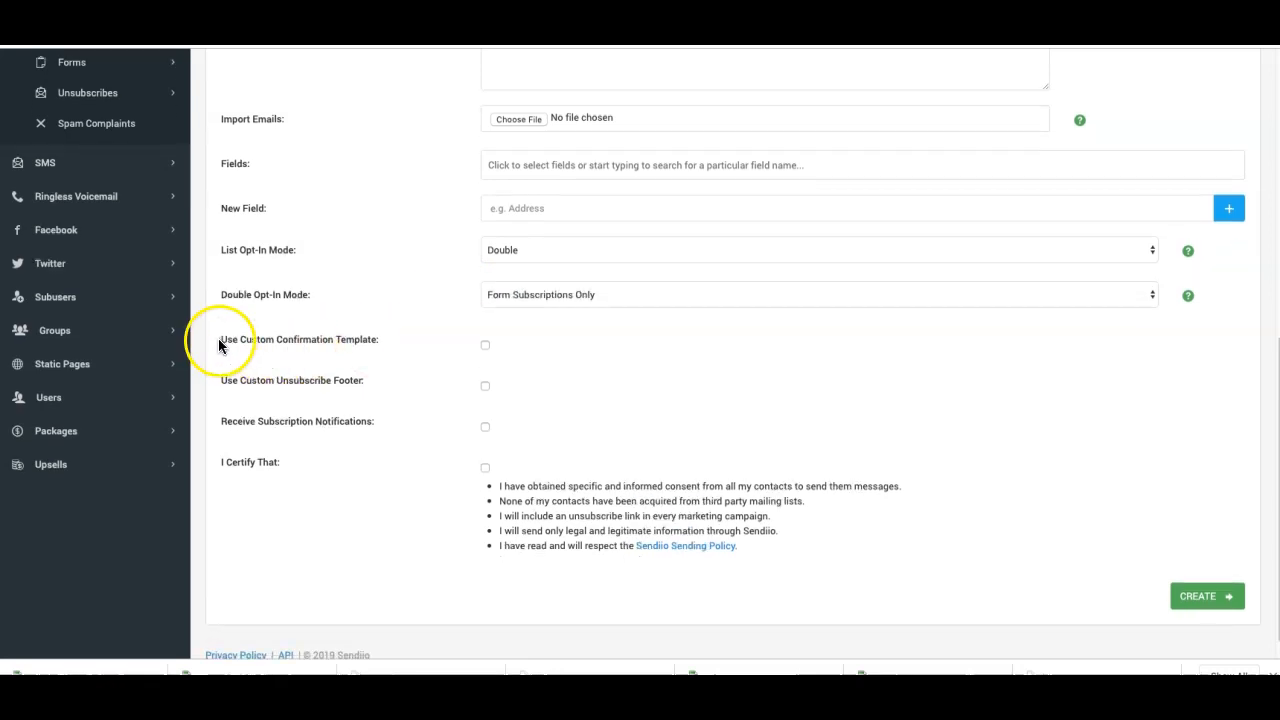
pyautogui.moveTo(366, 344)
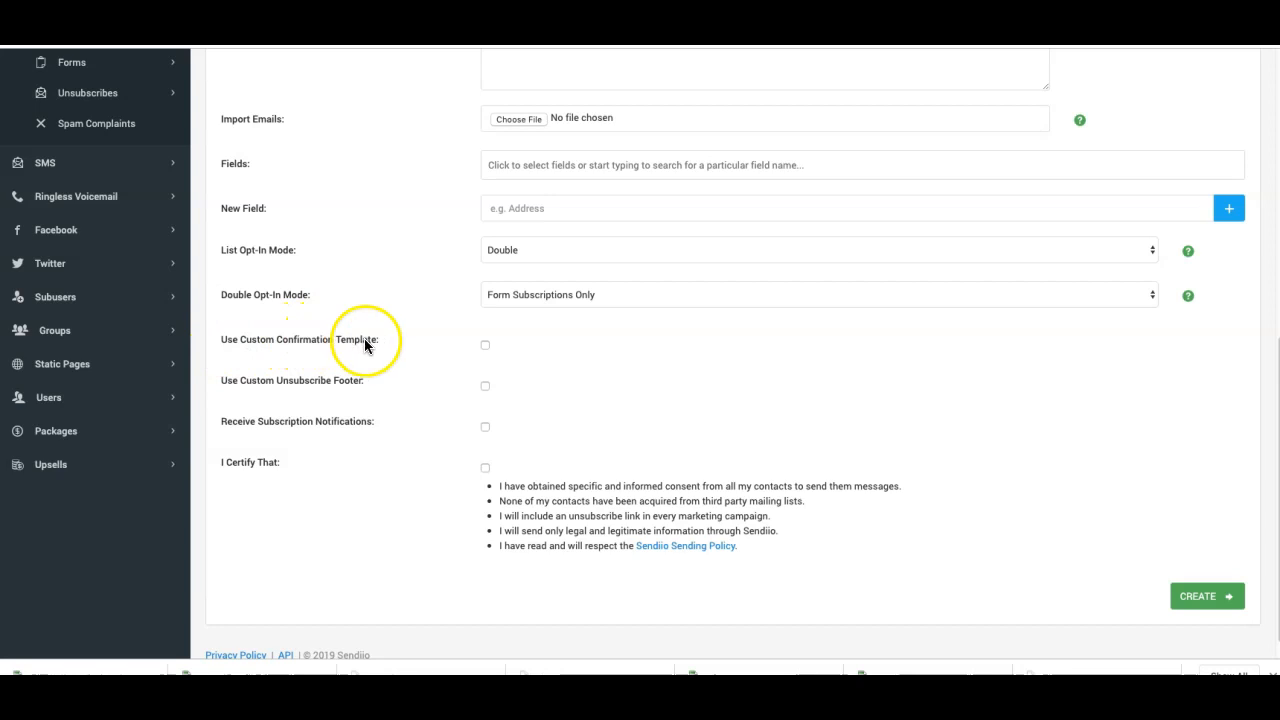
# Enable Use Custom Confirmation Template, revealing the subject 'Sendio Newsletter Subscription' and body editor.
pyautogui.click(484, 344)
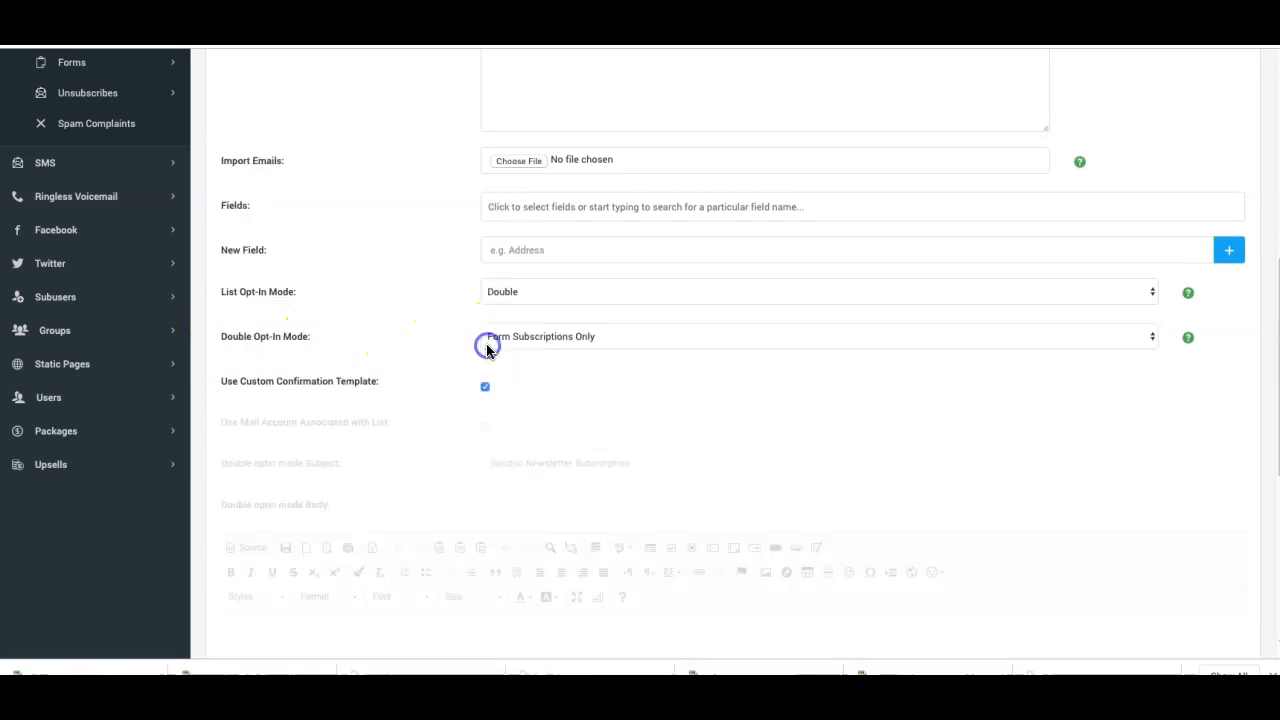
pyautogui.scroll(-3)
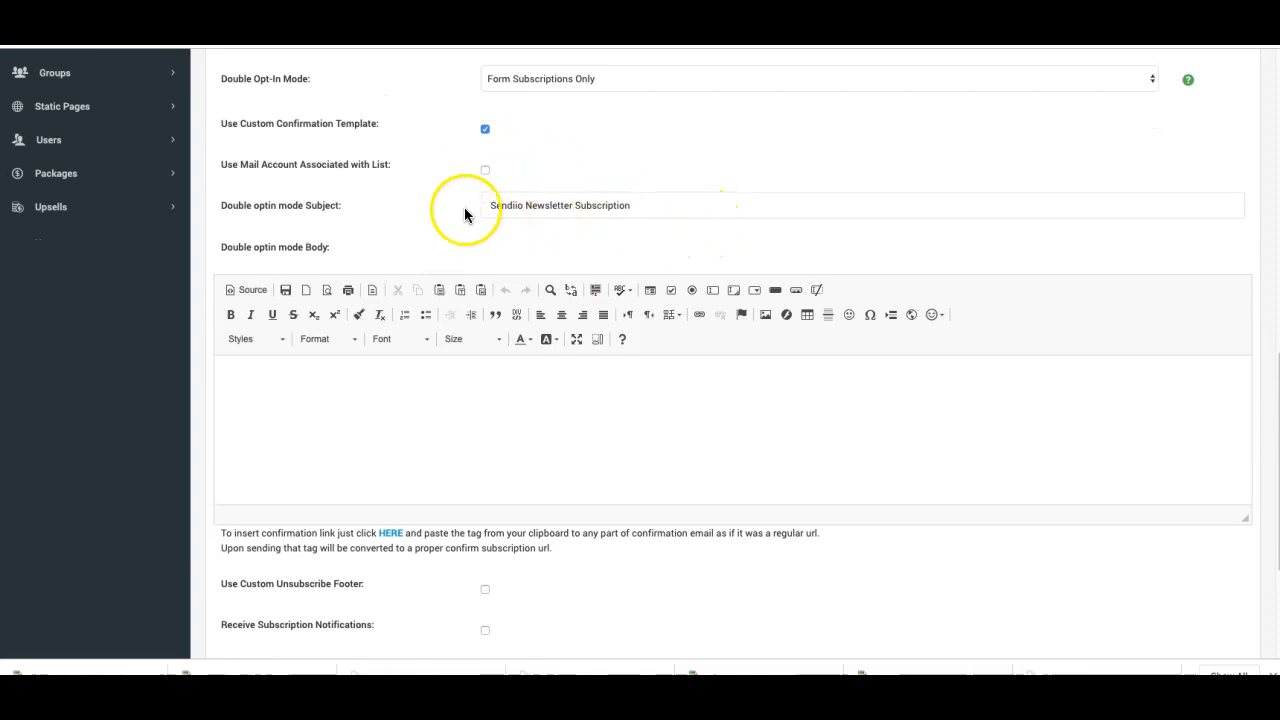
pyautogui.moveTo(348, 236)
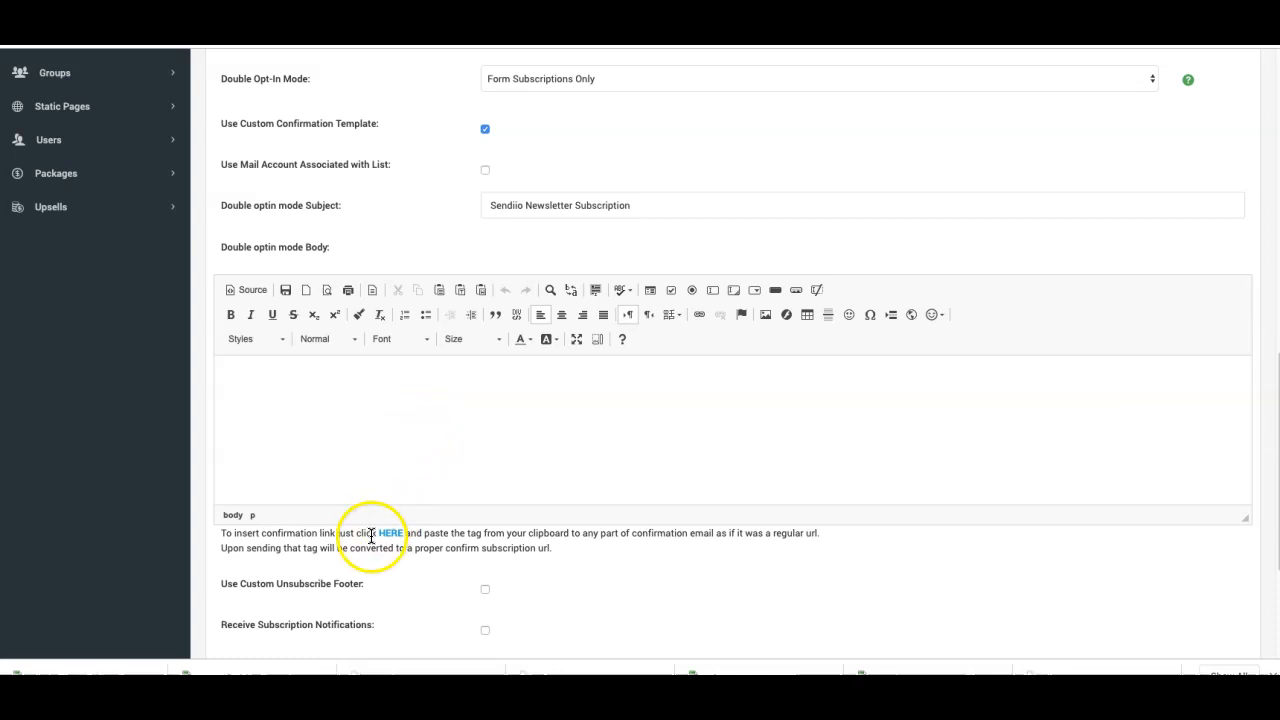
pyautogui.moveTo(276, 536)
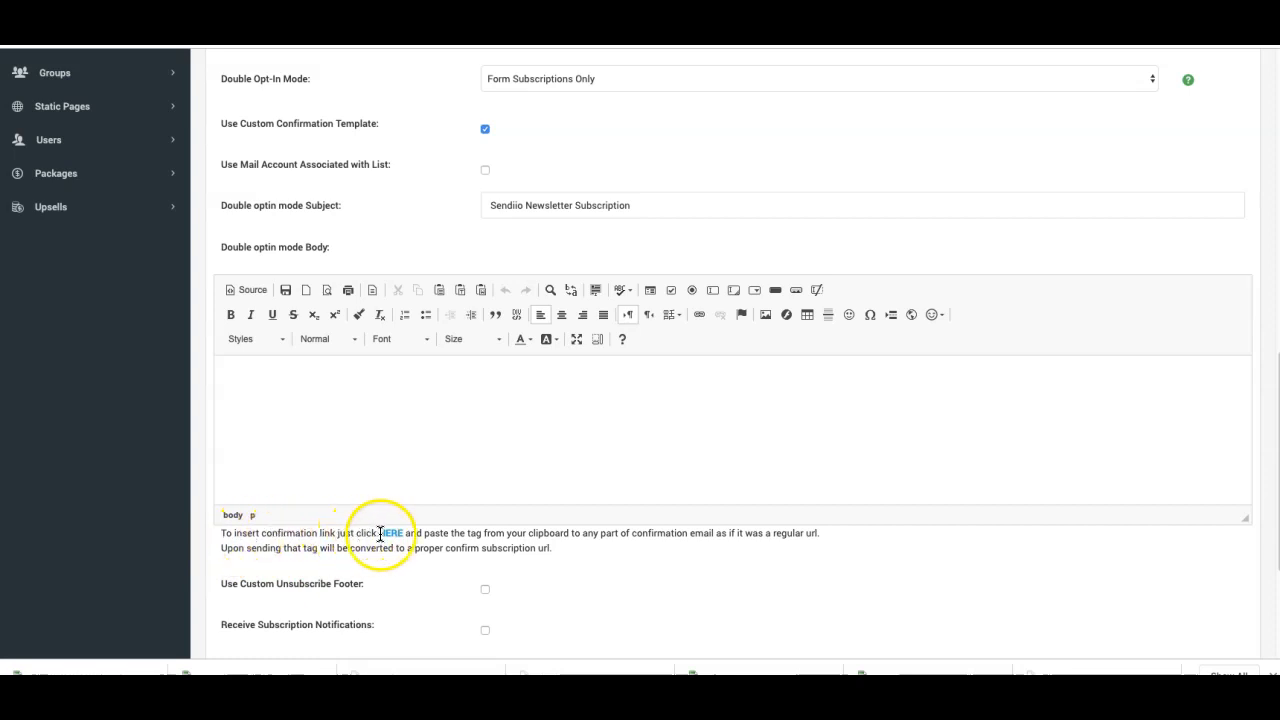
# Paste the %confirmation_url% tag into the body and replace its text with 'Click Here'.
pyautogui.click(392, 532)
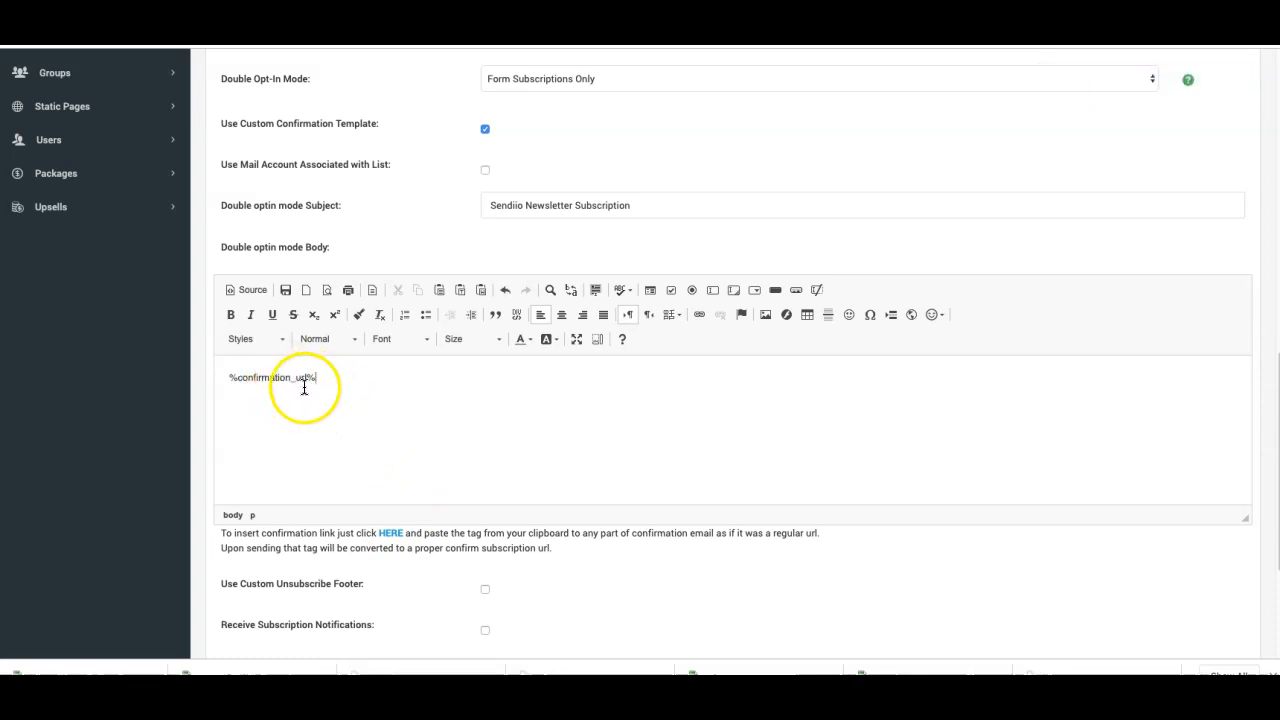
pyautogui.moveTo(332, 376)
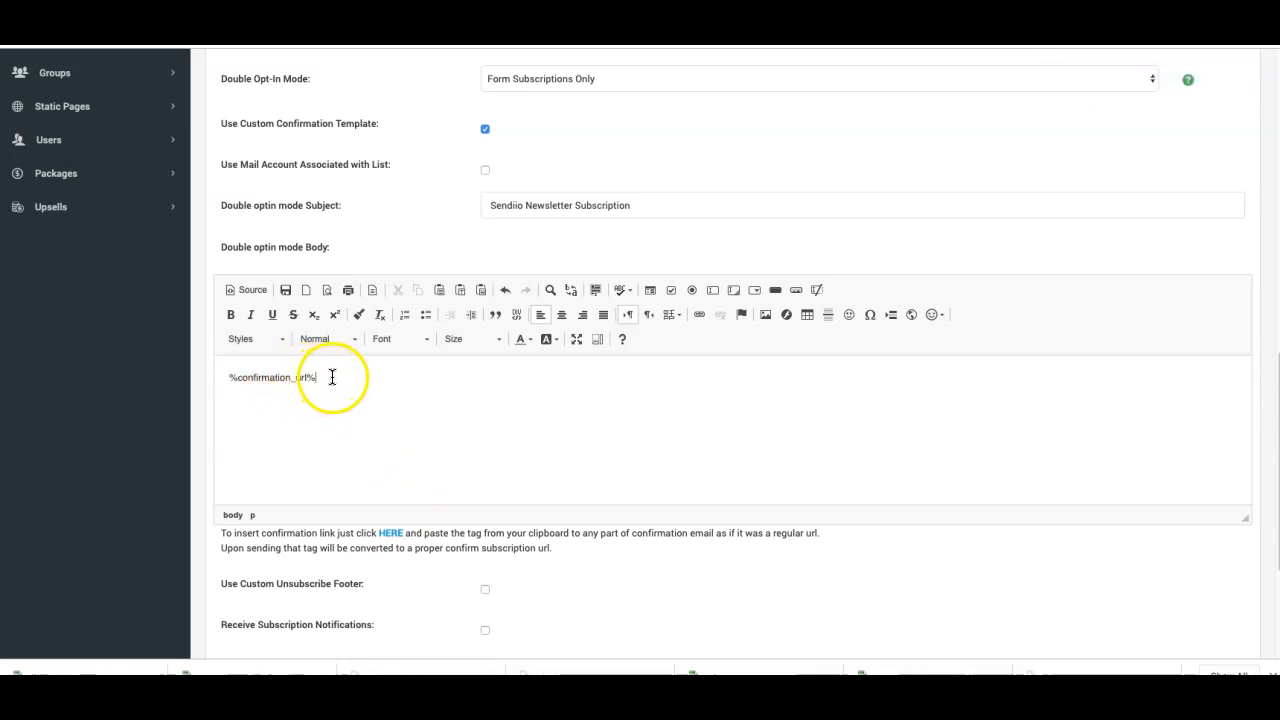
pyautogui.doubleClick(272, 376)
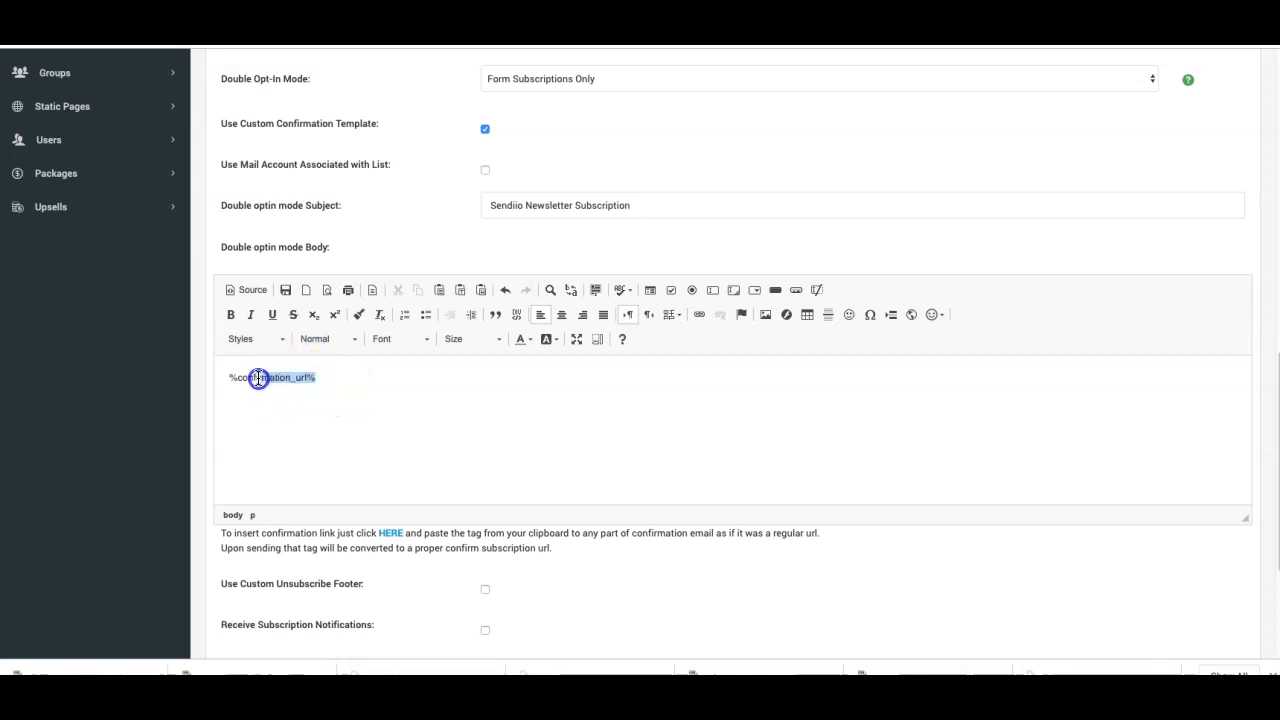
pyautogui.doubleClick(260, 376)
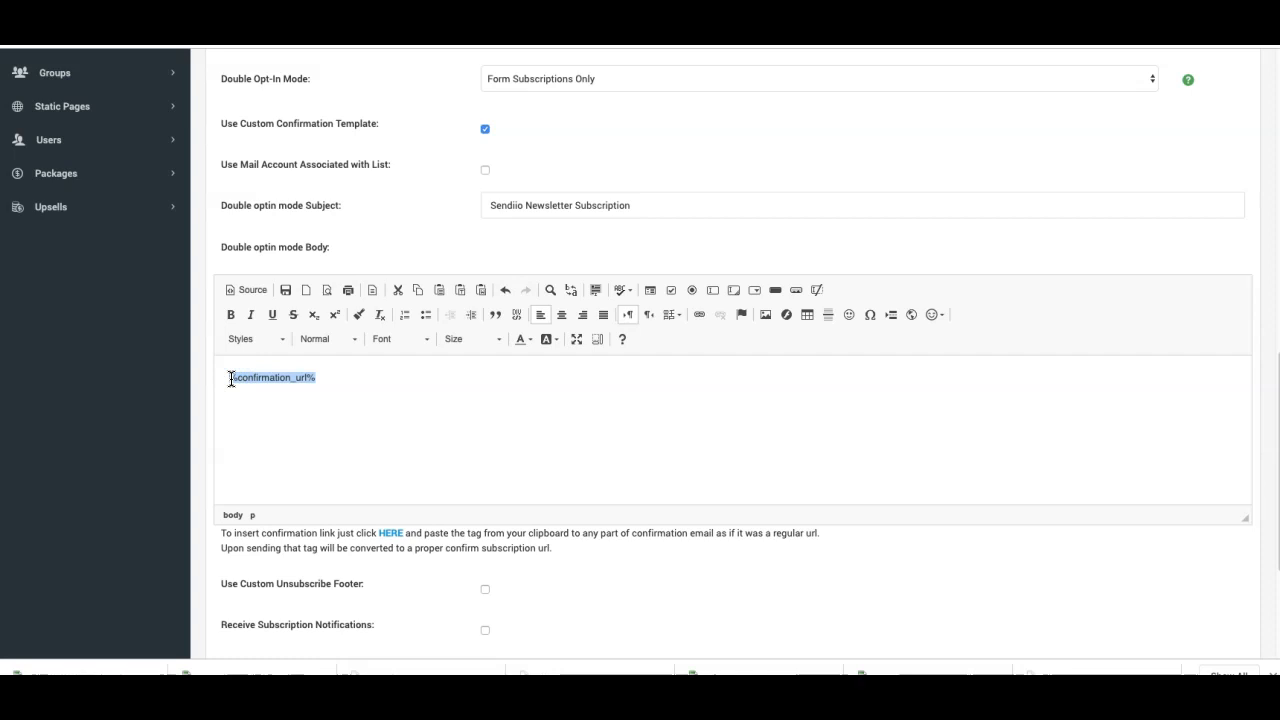
pyautogui.write('Click Here')
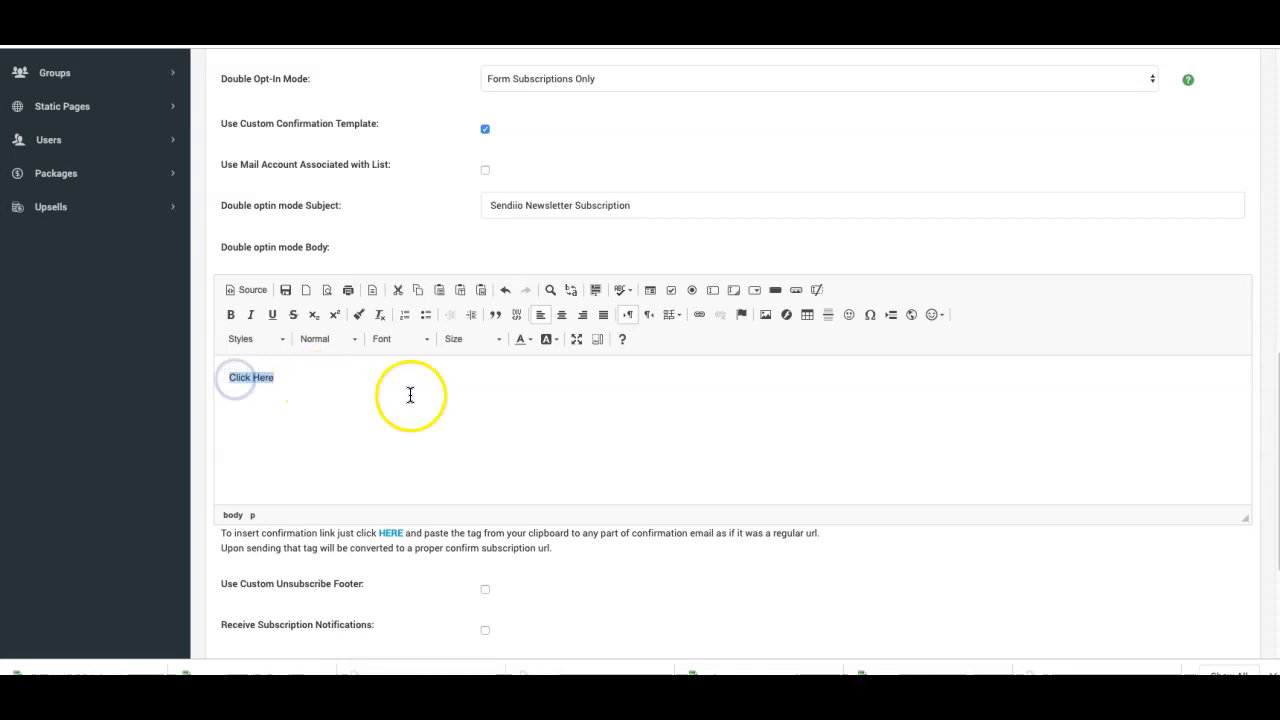
# Make 'Click Here' a hyperlink whose URL is %confirmation_url%.
pyautogui.click(700, 314)
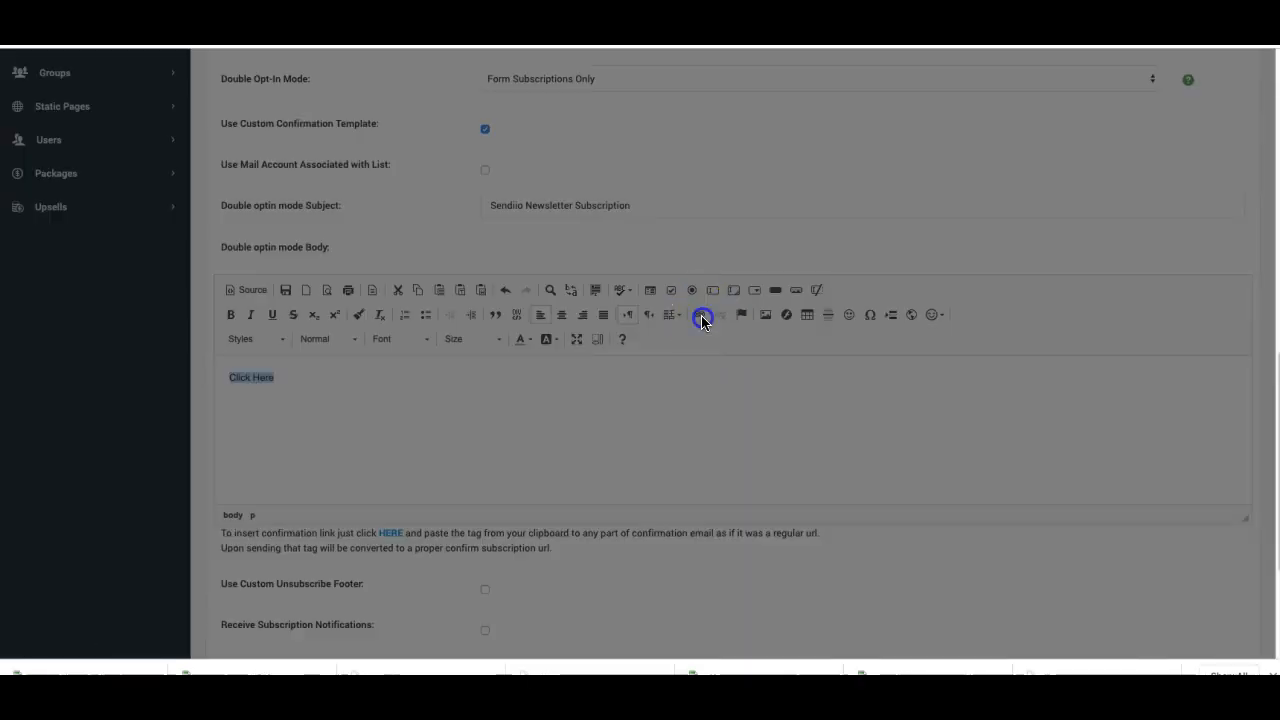
pyautogui.click(704, 316)
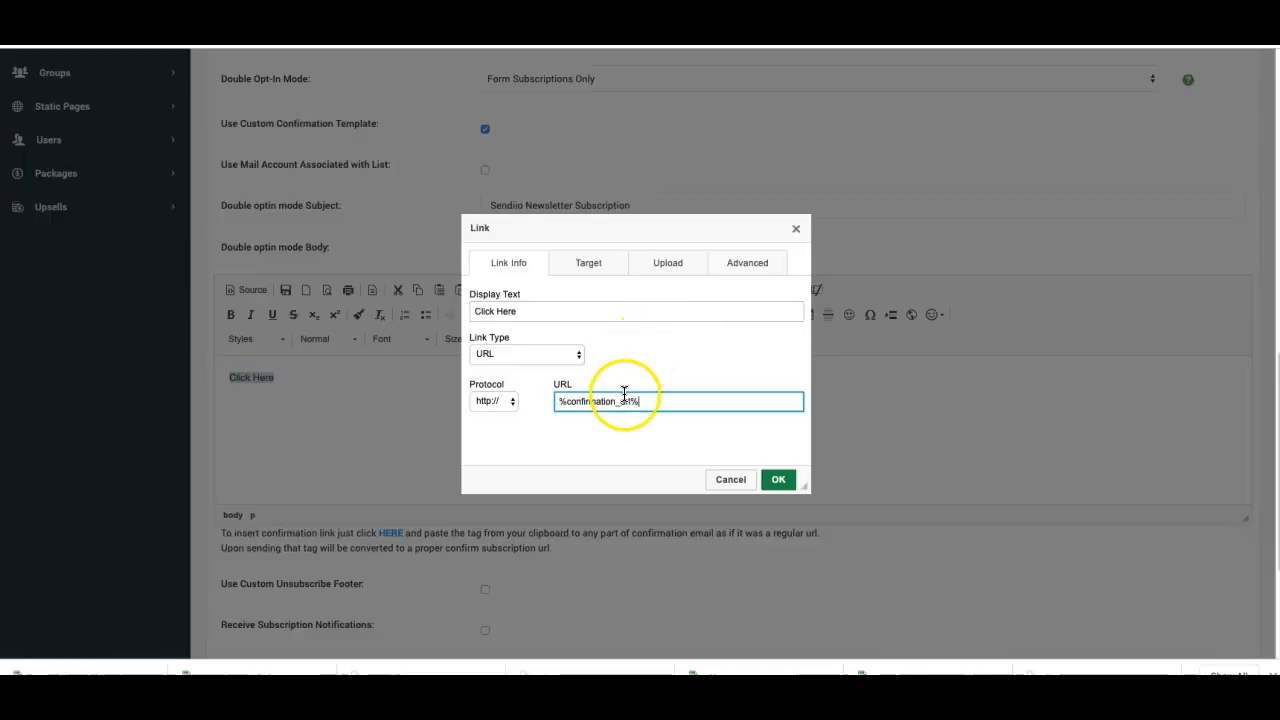
pyautogui.click(778, 480)
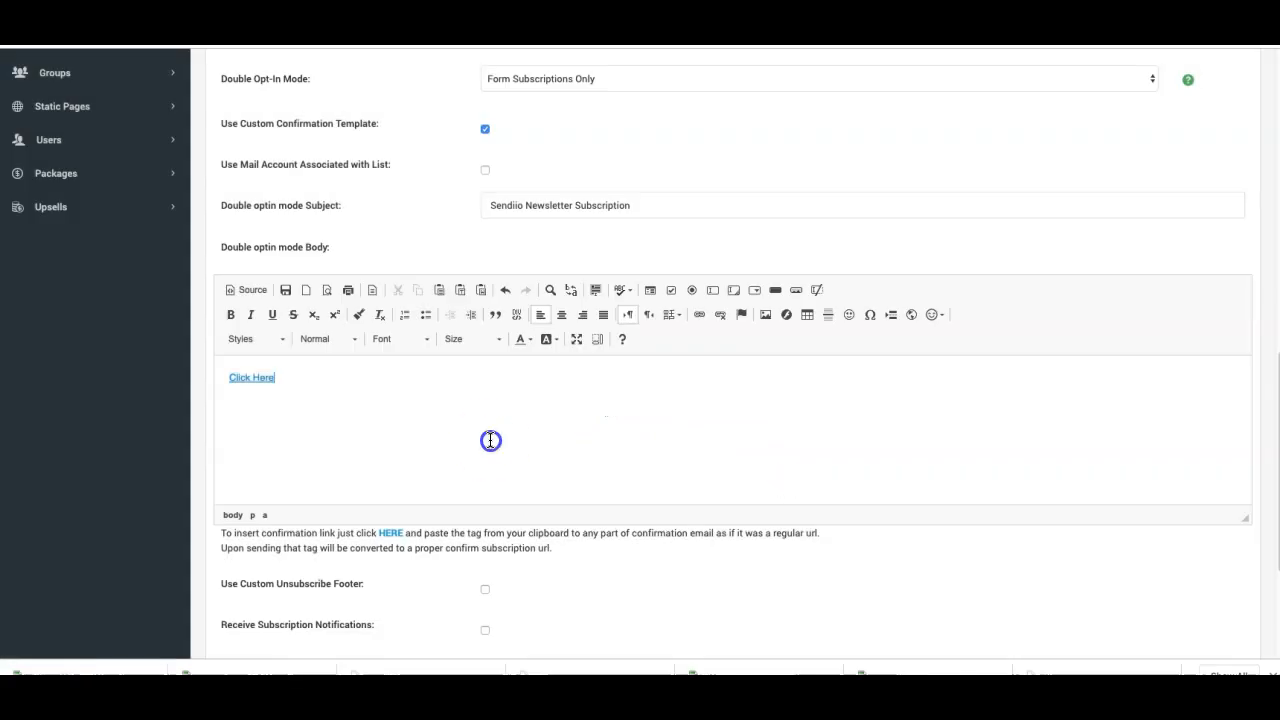
pyautogui.moveTo(252, 378)
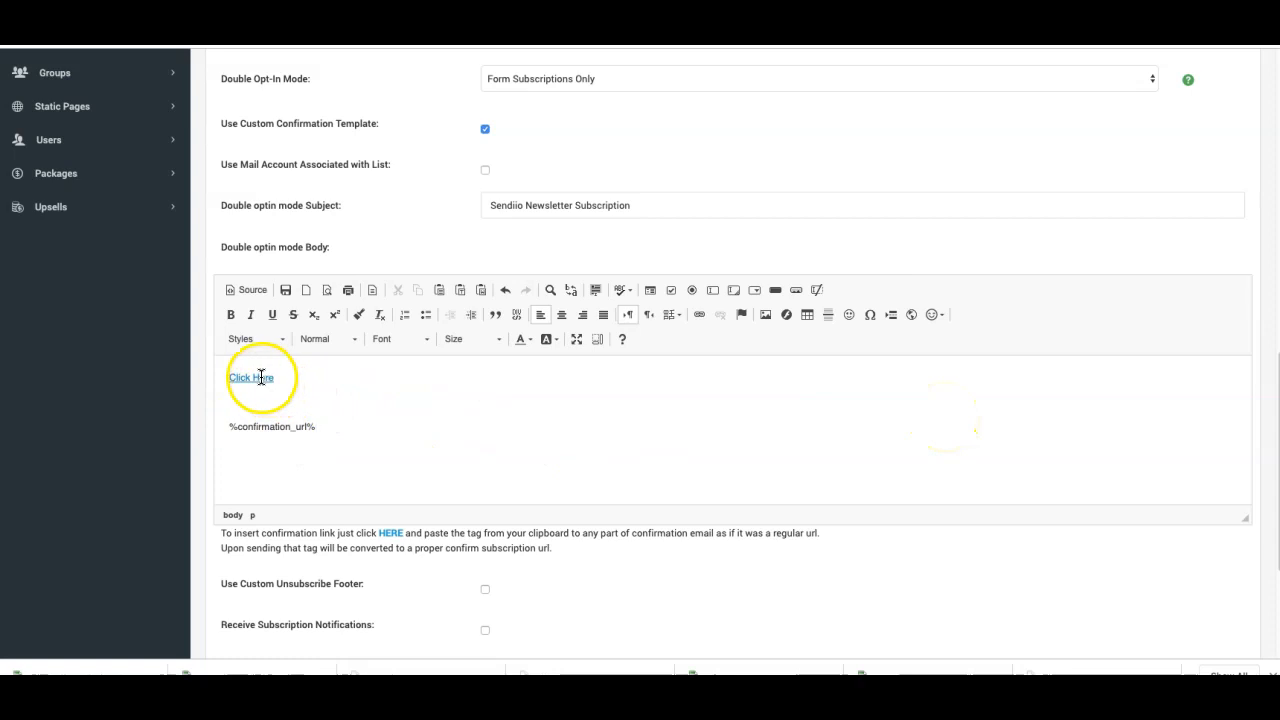
pyautogui.moveTo(314, 414)
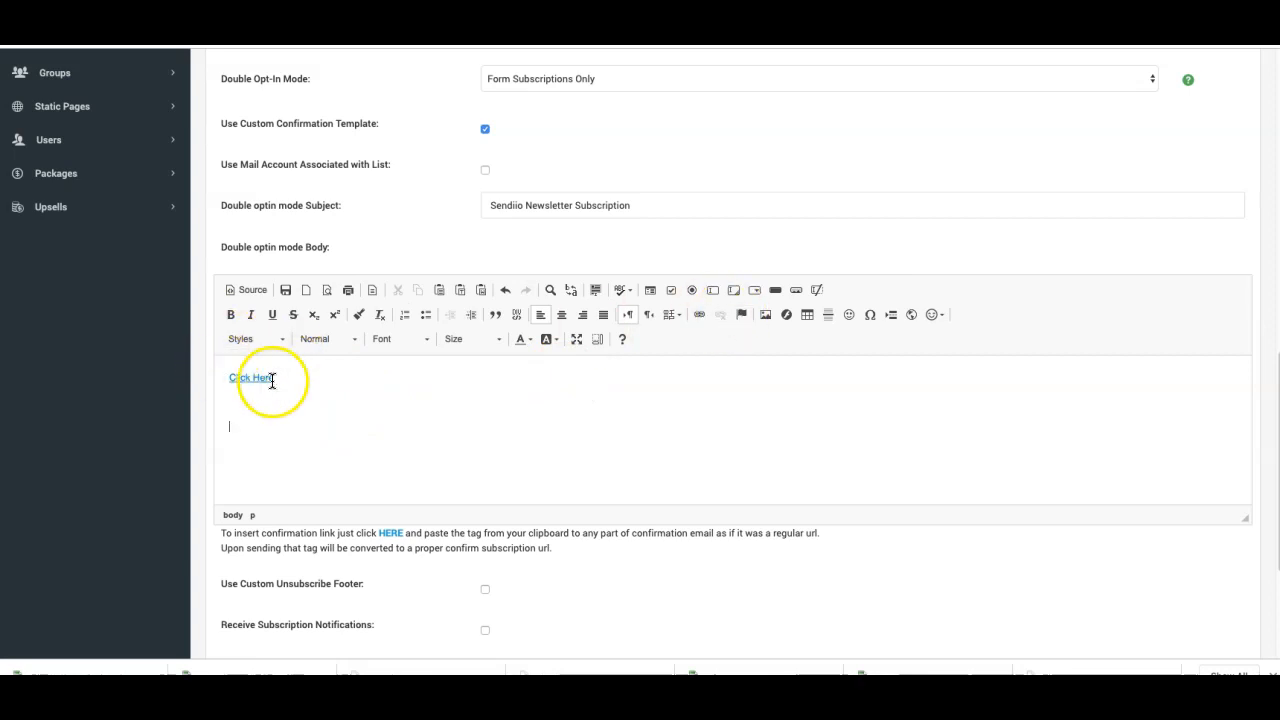
pyautogui.moveTo(476, 462)
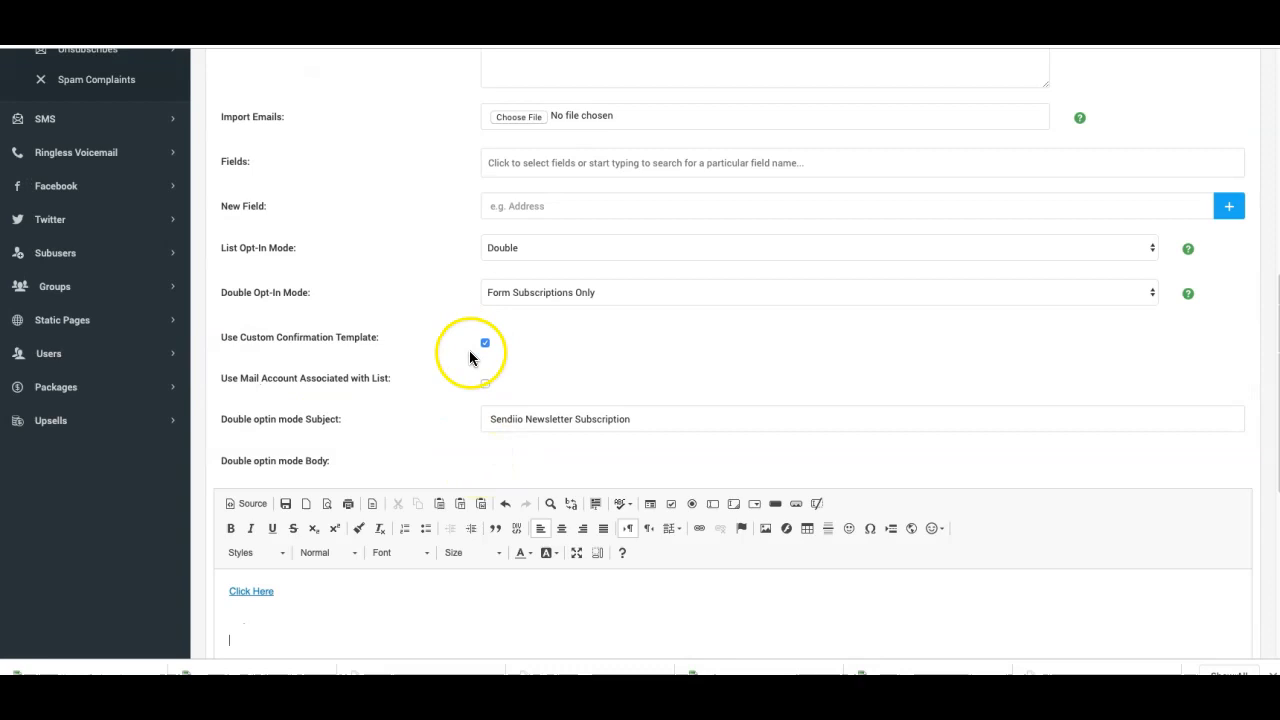
# Remove the stray %confirmation_url% line so the body holds only the linked 'Click Here'.
pyautogui.scroll(-3)
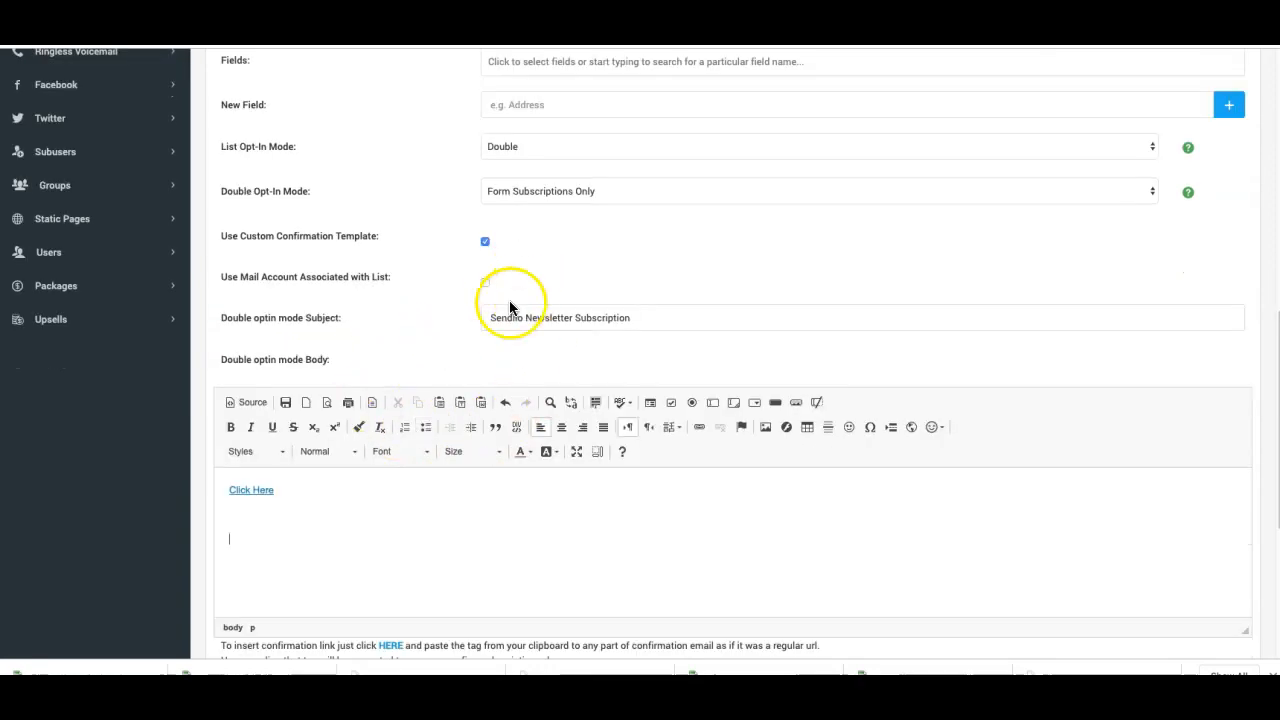